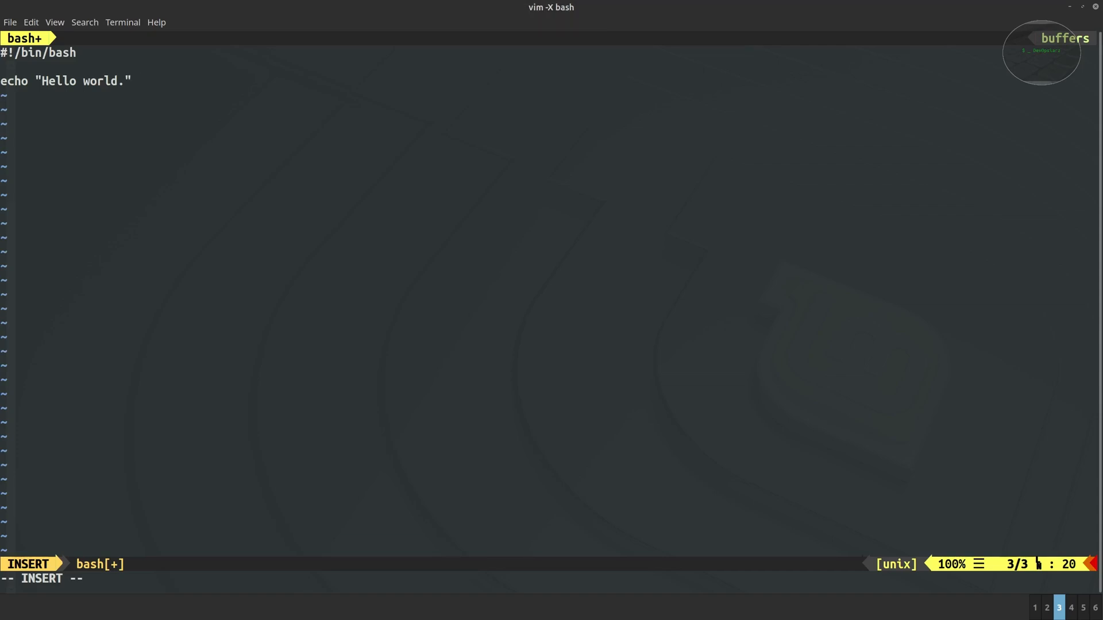
Show the Ubuntu and CentOS terminals with 'apt install shellcheck' and 'yum -y install shellcheck'
key(Alt+Shift+R)
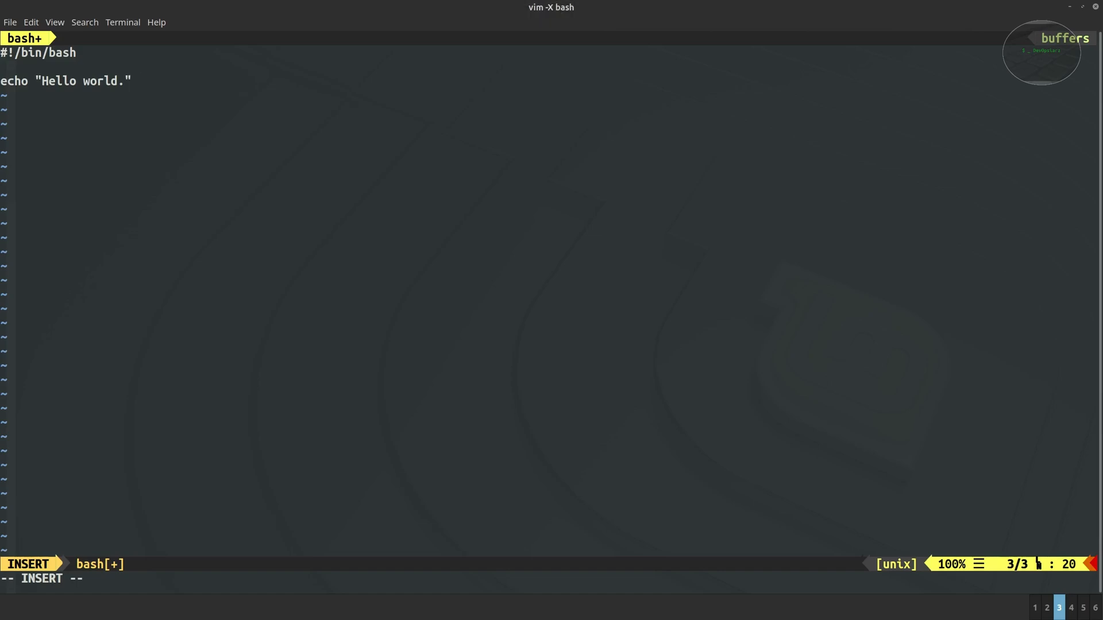
key(Alt+Shift+R)
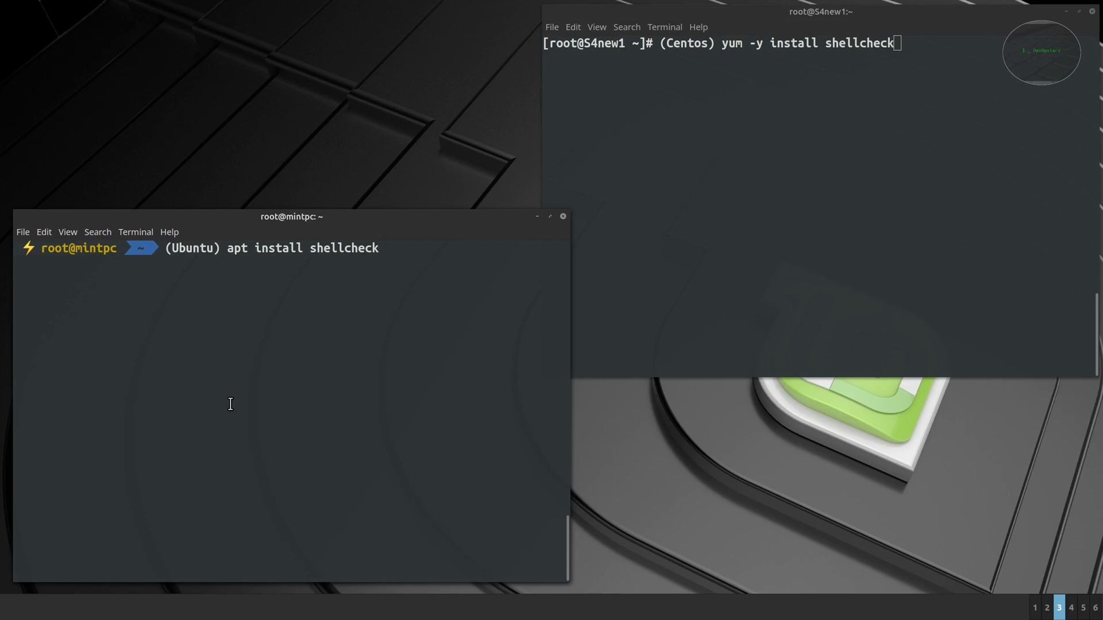
Leave the install demos and open bad-script in Vim with vim -X
key(Alt+Shift+r)
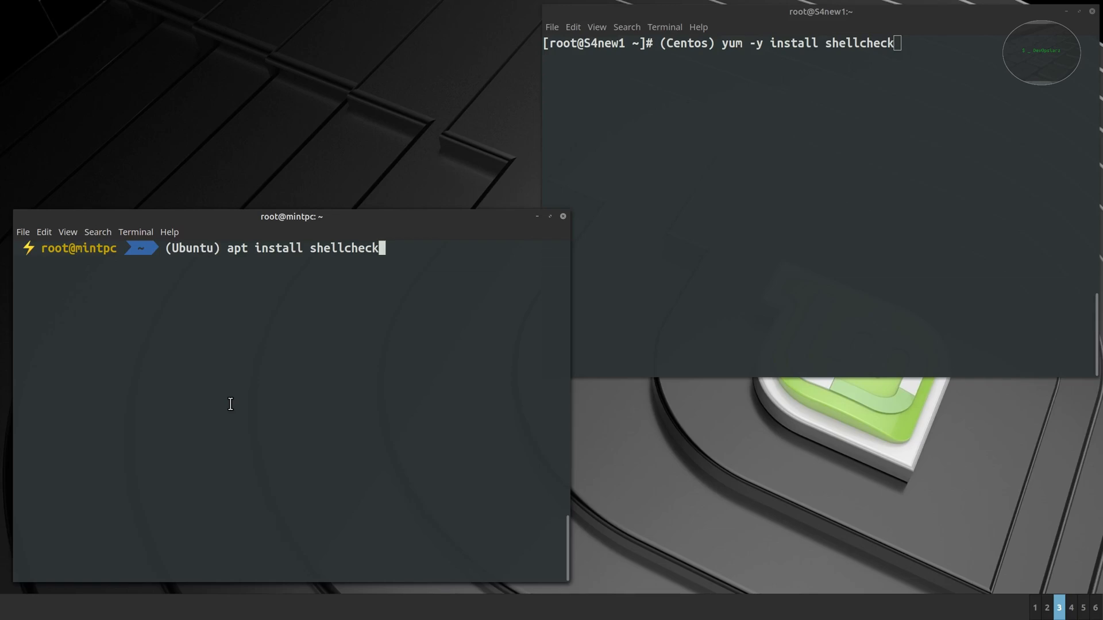
key(Return)
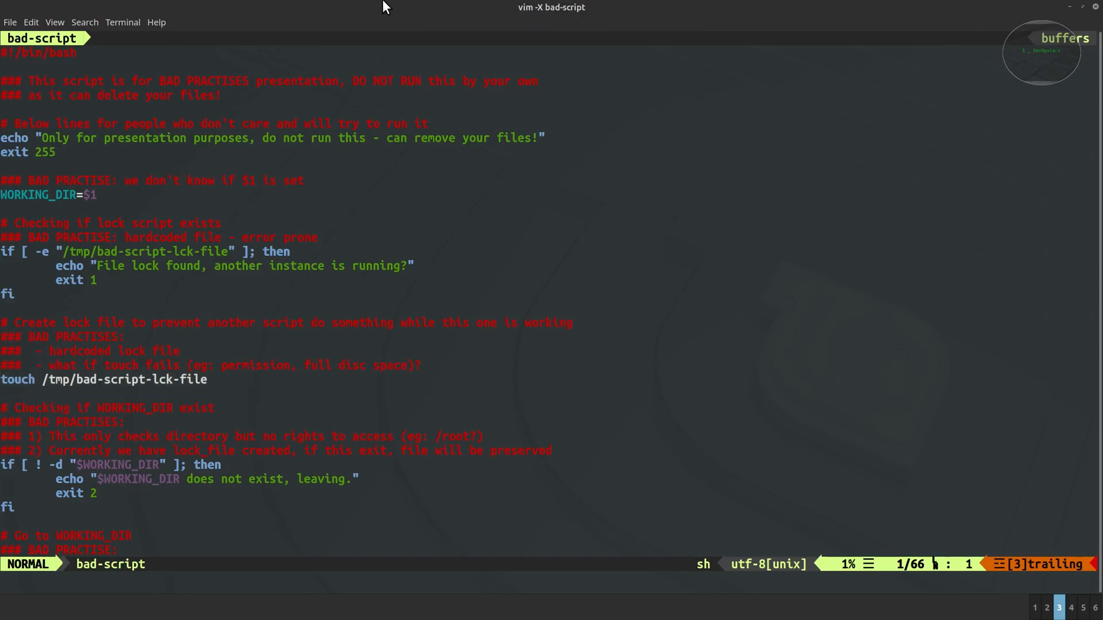
scroll(down, 3)
text(shellcheck bad-script)
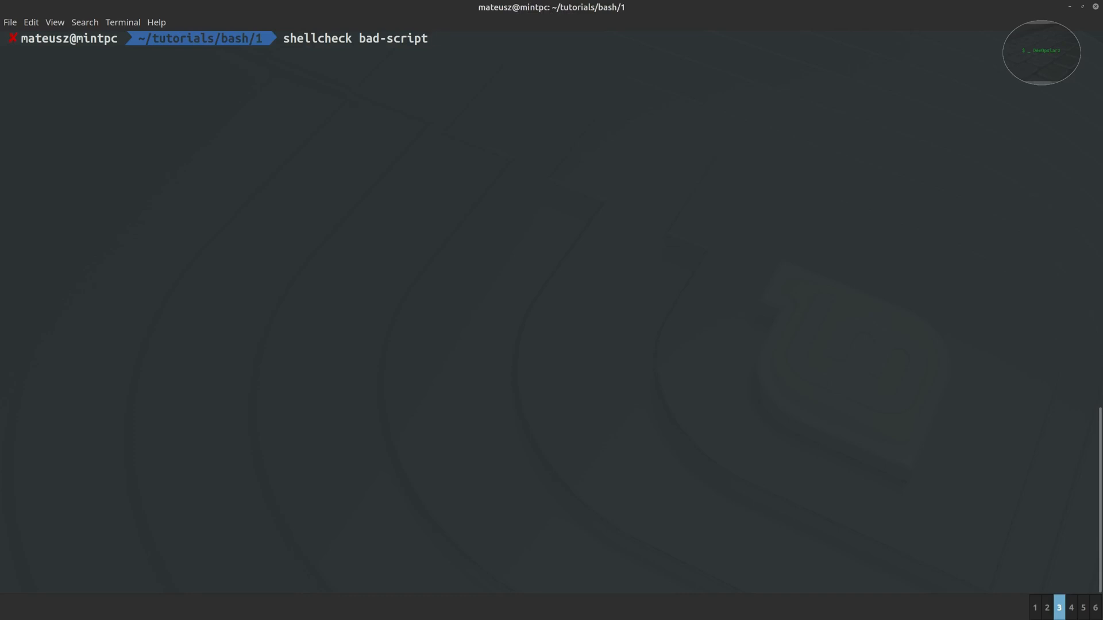
mouse_move(306, 216)
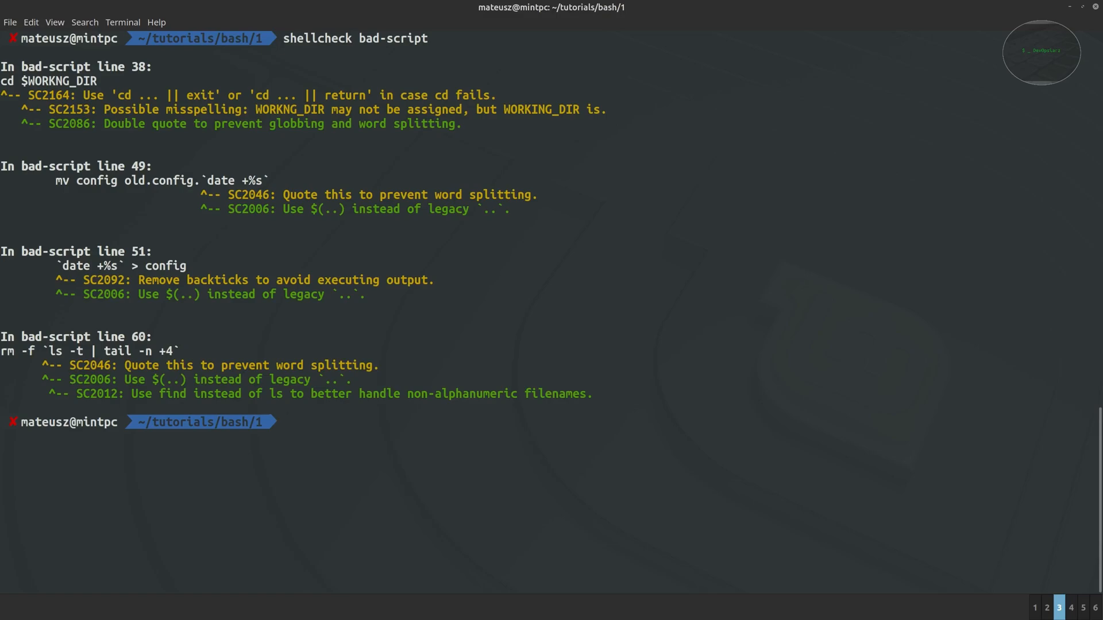
Open bad-script in Vim and scroll down through its ShellCheck warnings
text(vim bad-script)
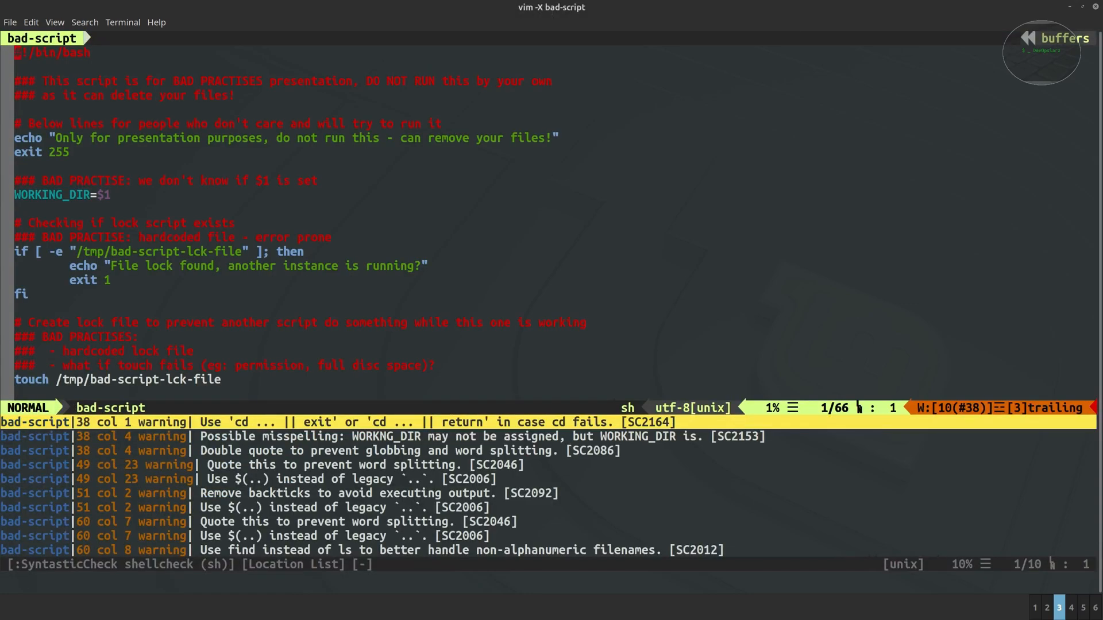
scroll(down, 3)
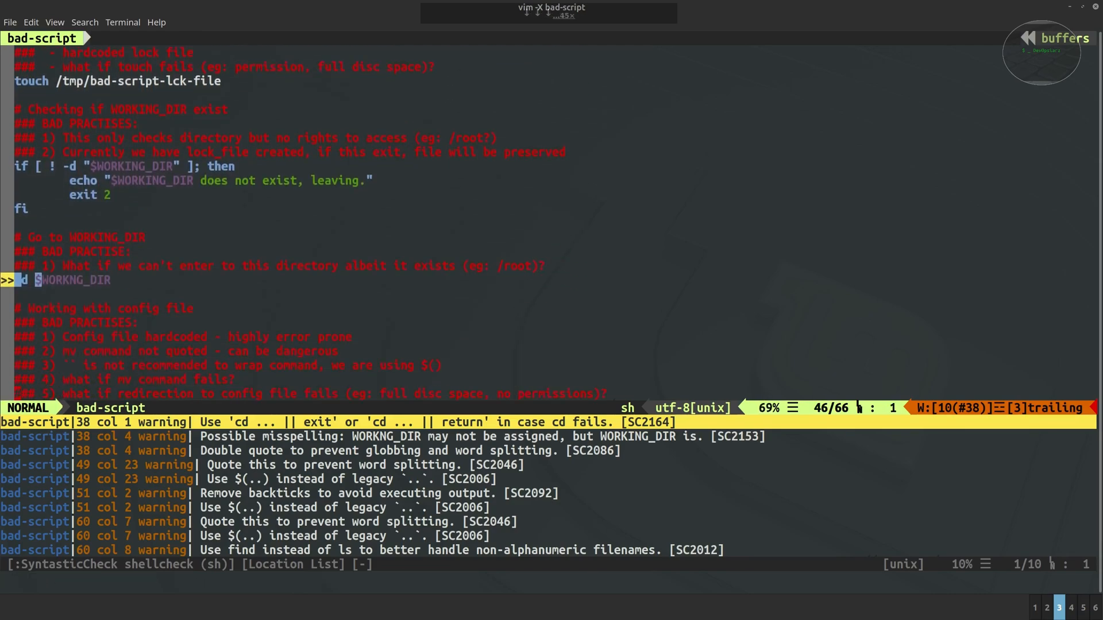
scroll(down, 3)
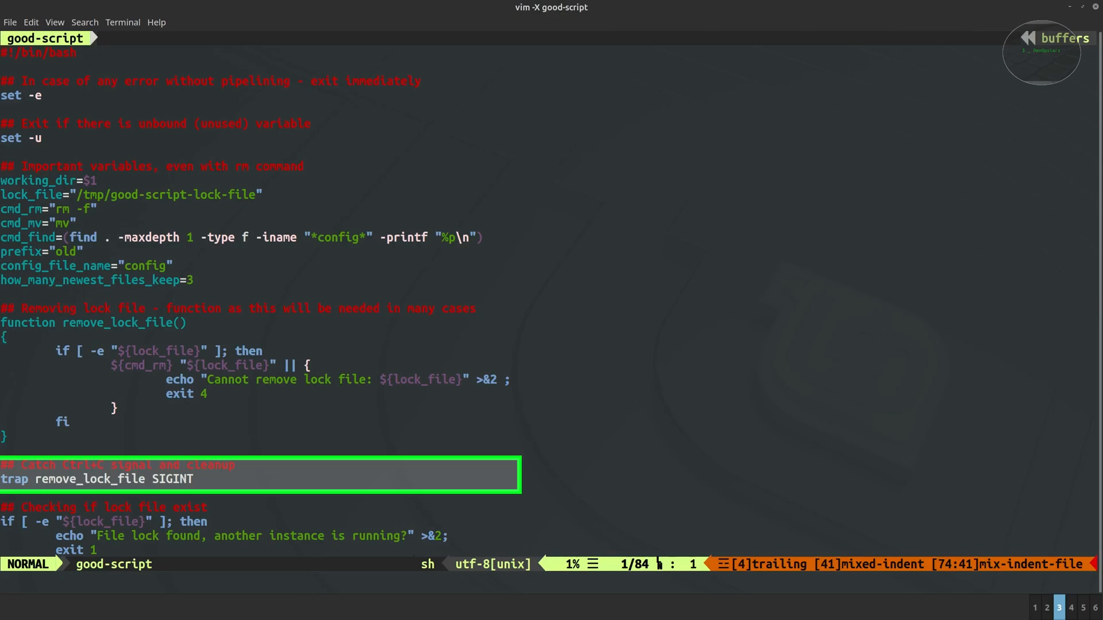
scroll(down, 3)
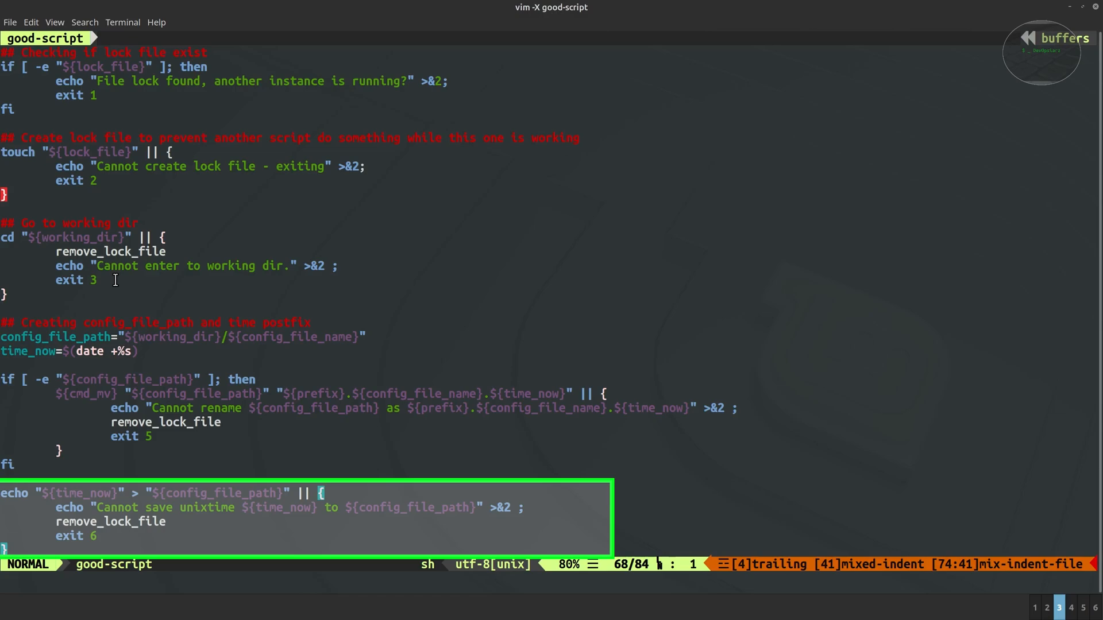
scroll(down, 3)
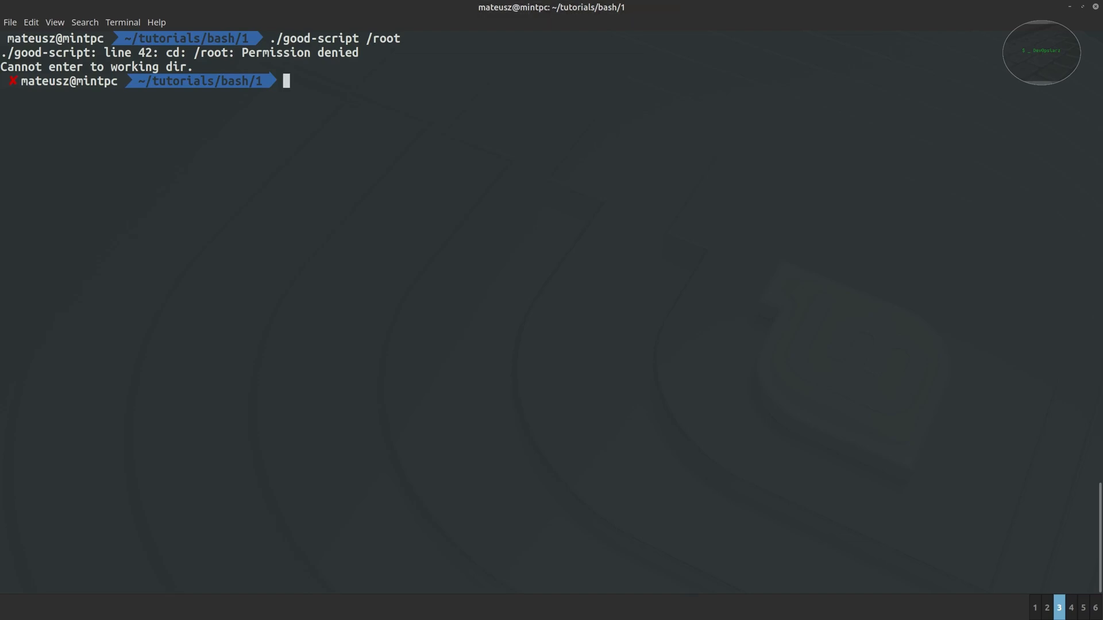
Reopen the 79-line good-script in Vim with 'vim good-script'
text(vim good-script)
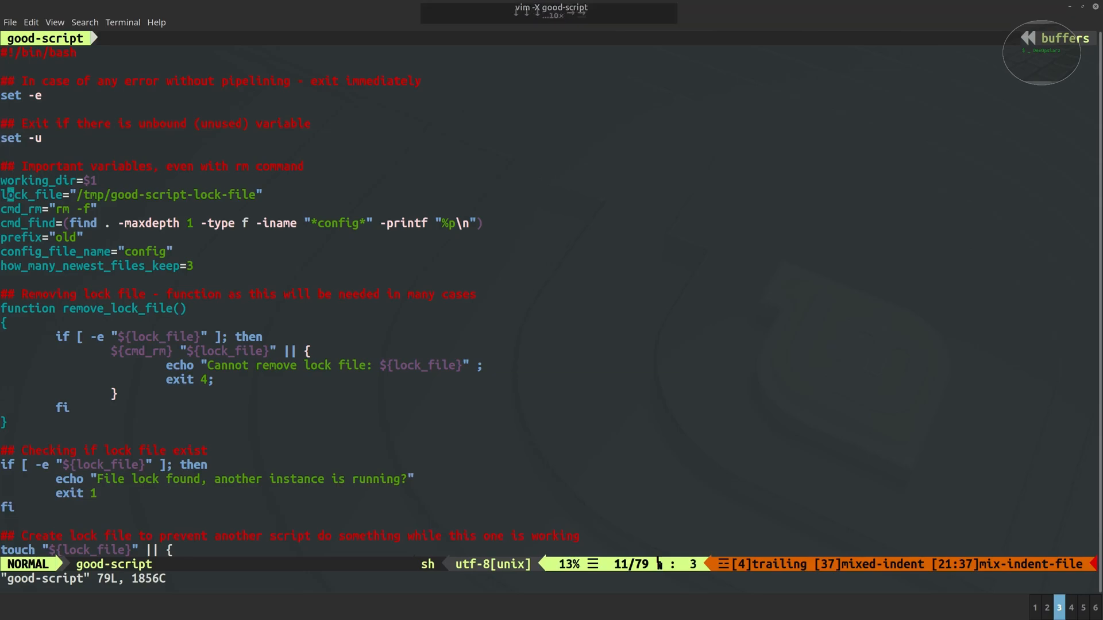
Prepare a new good-script run with /tmp/working_dir as its argument instead of /root
text(home)
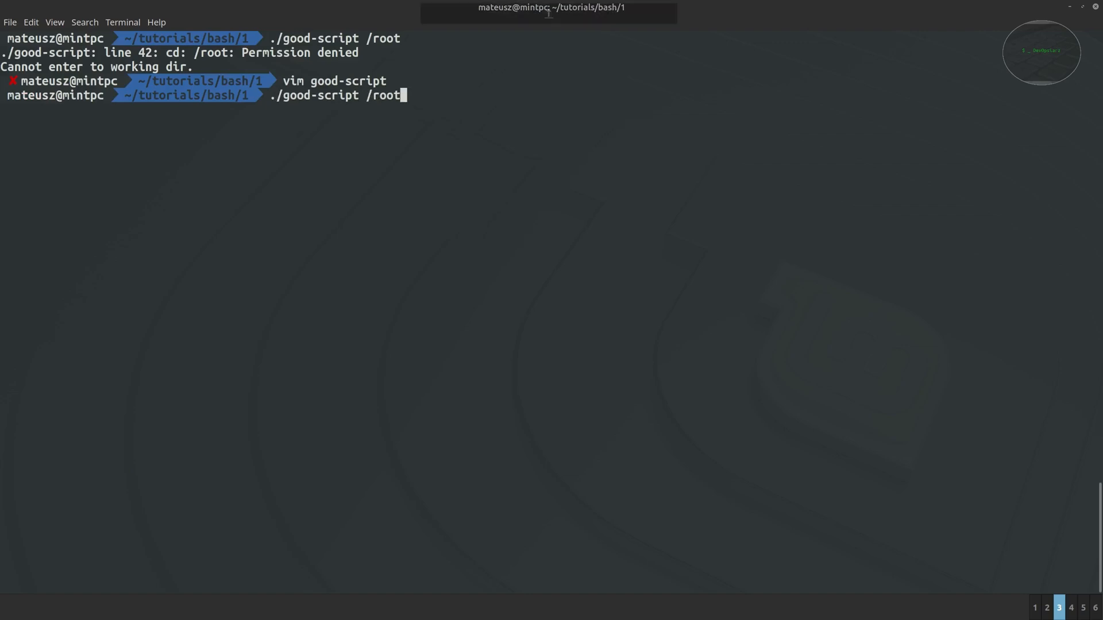
text(/tmp/working_dir)
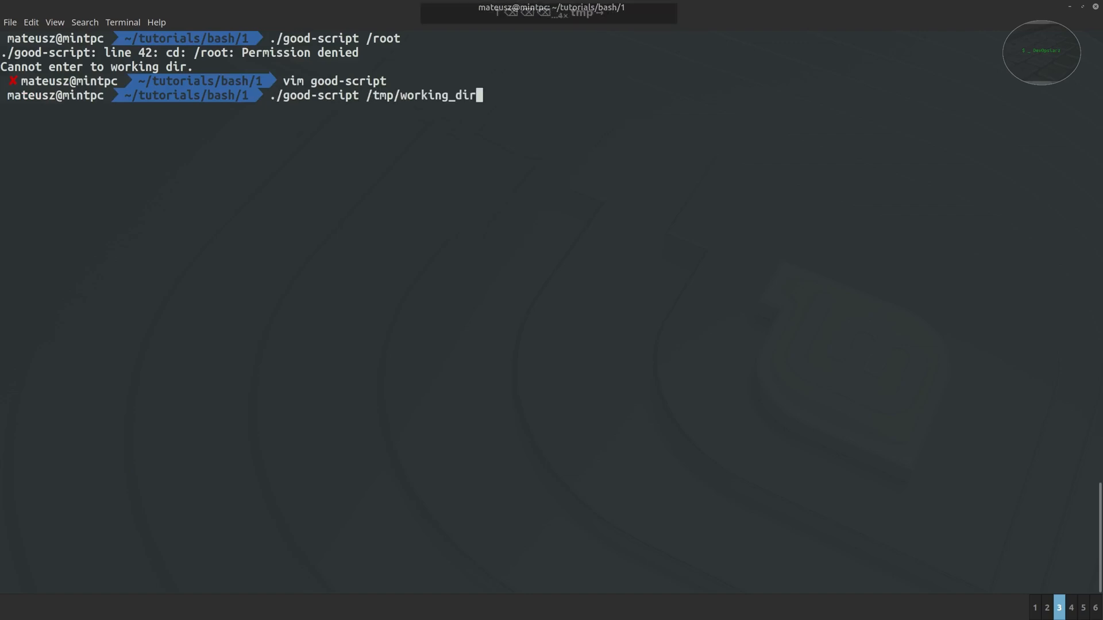